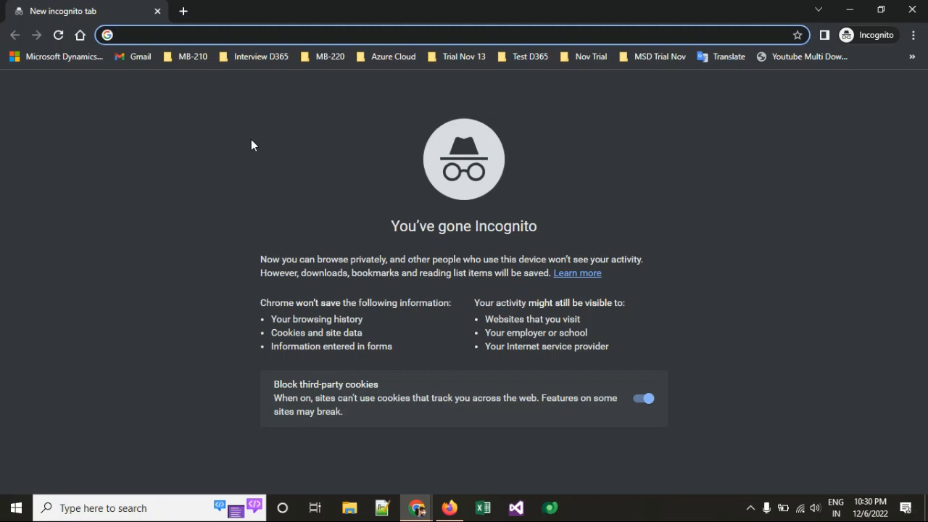
# Enter the Dynamics 365 free trial address in the Incognito window's address bar.
pyautogui.click(290, 35)
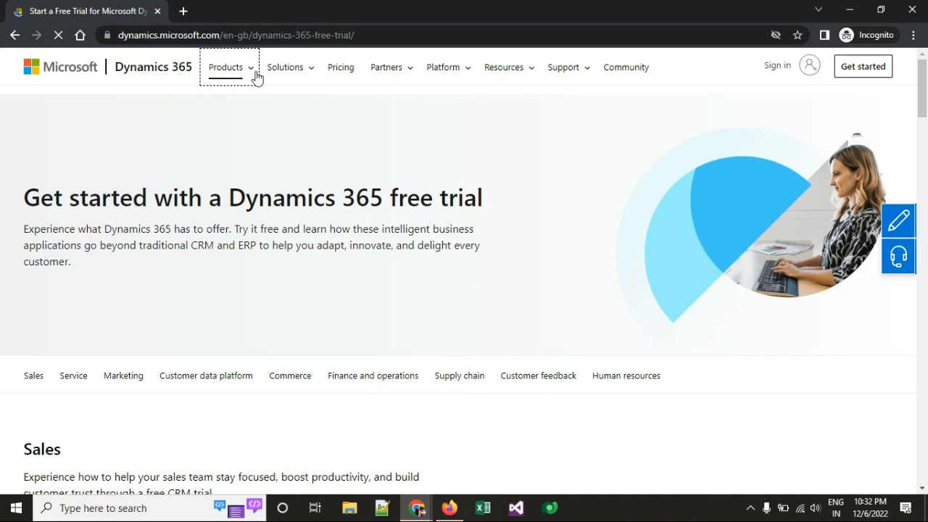
# Go from the Products menu to the Dynamics 365 Sales card with Try for free.
pyautogui.click(226, 67)
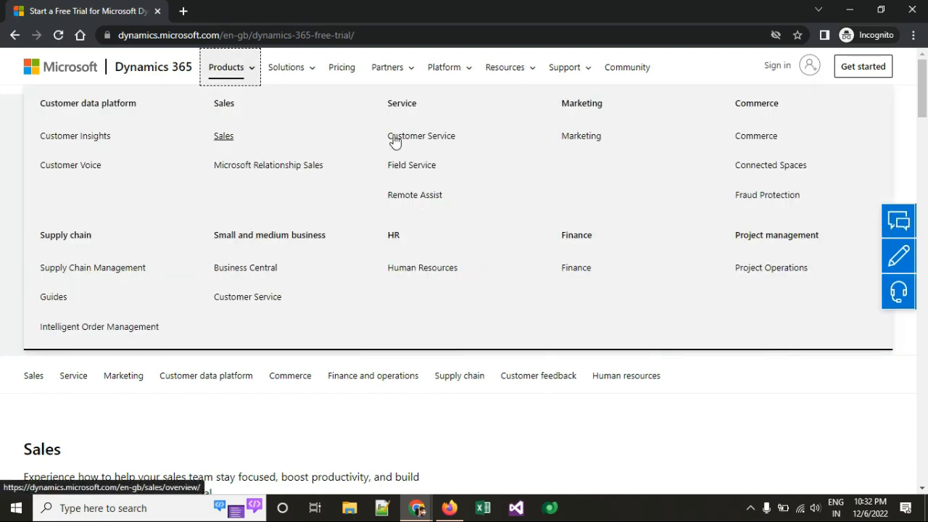
pyautogui.moveTo(225, 185)
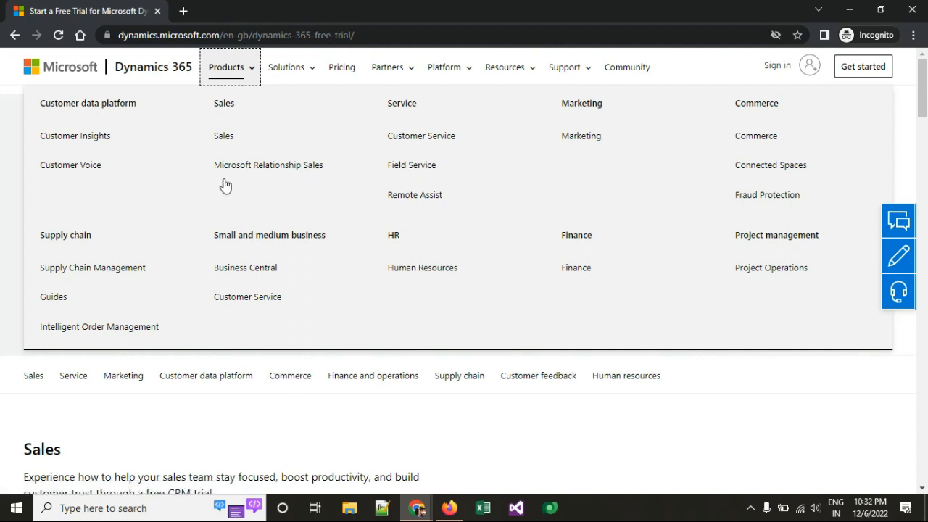
pyautogui.moveTo(223, 136)
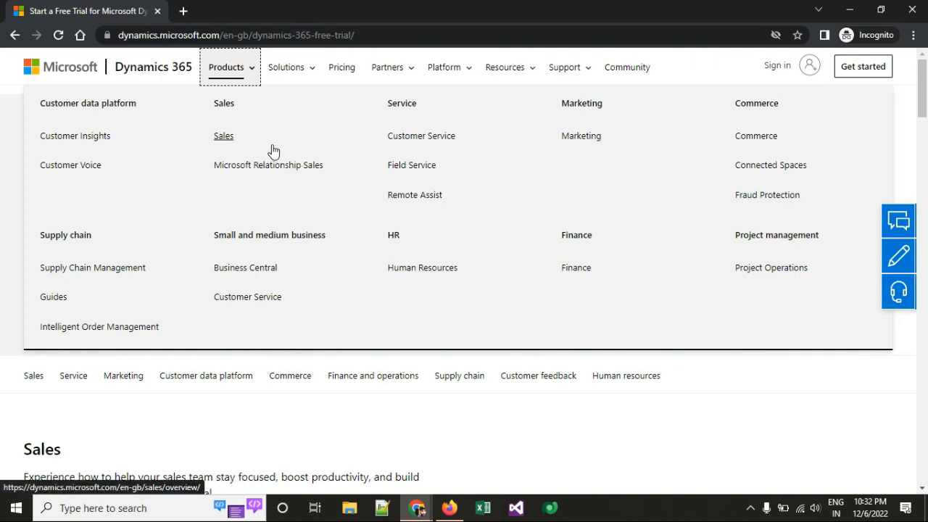
pyautogui.moveTo(421, 135)
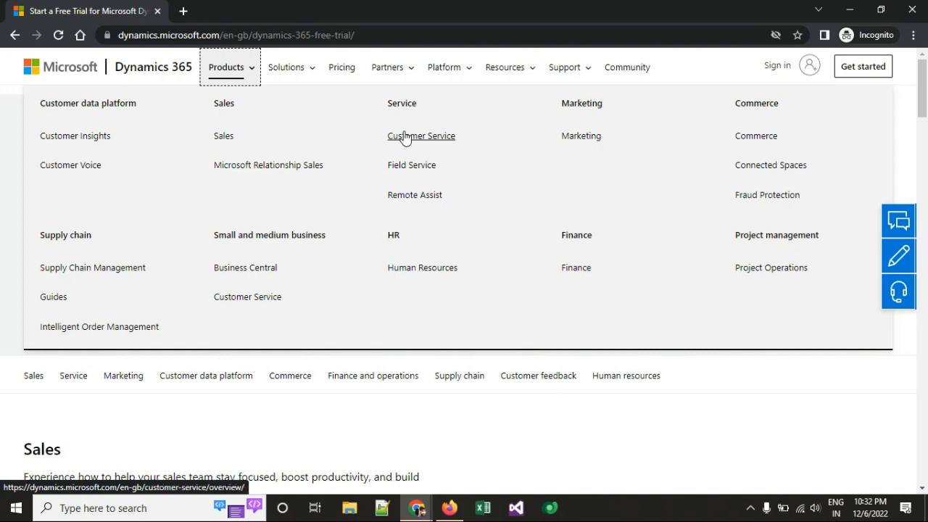
pyautogui.click(421, 136)
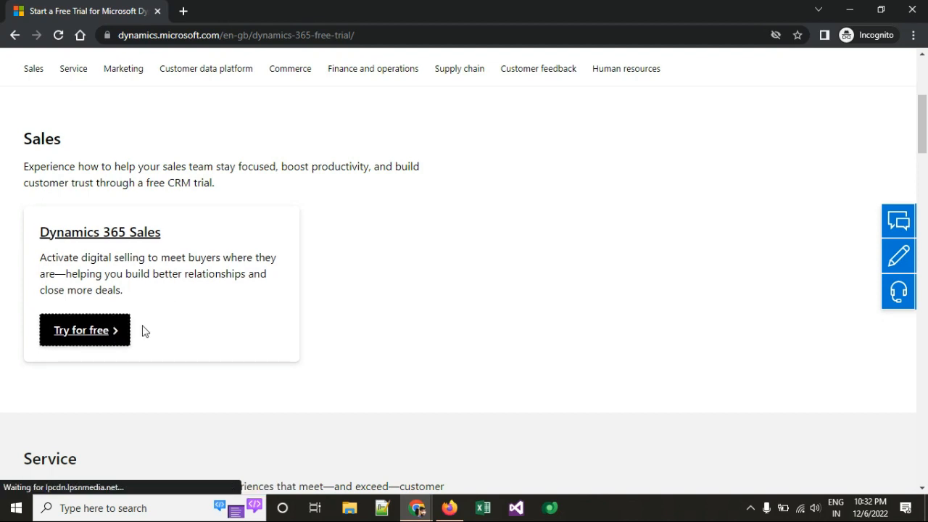
pyautogui.click(80, 330)
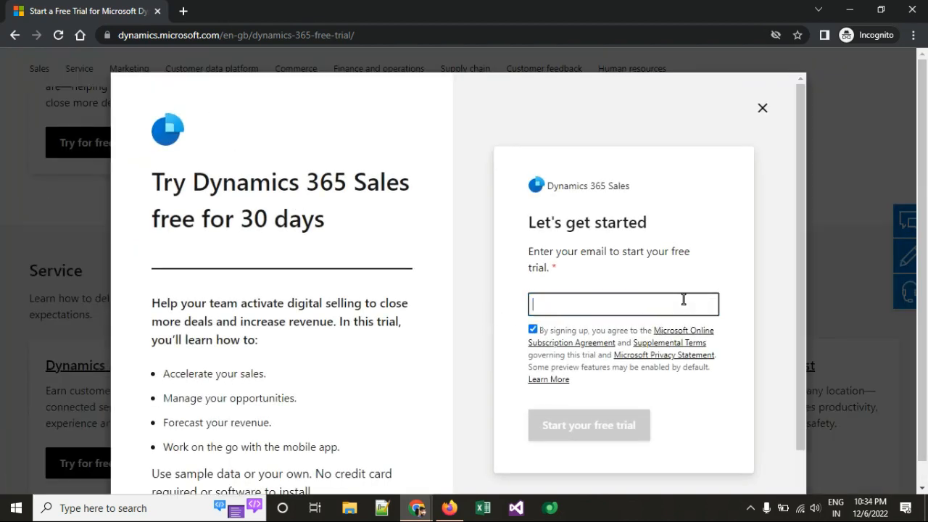
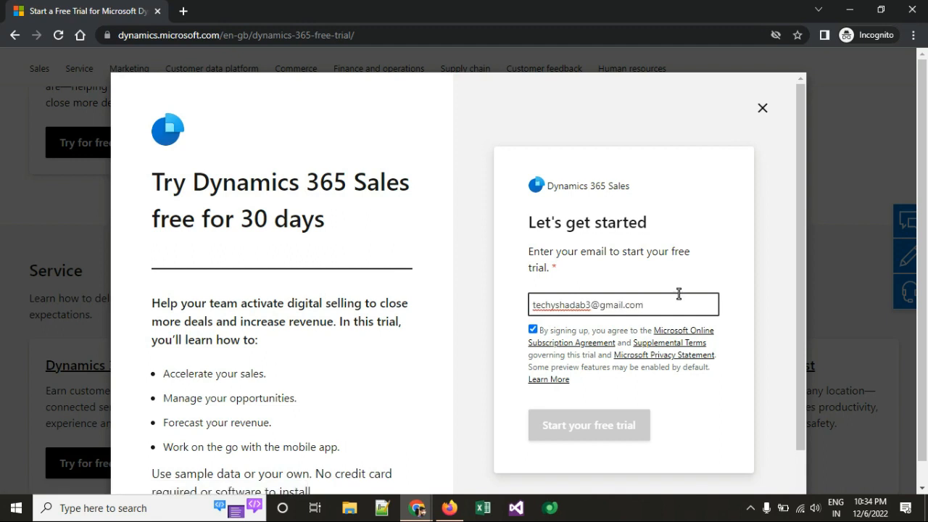
pyautogui.scroll(-3)
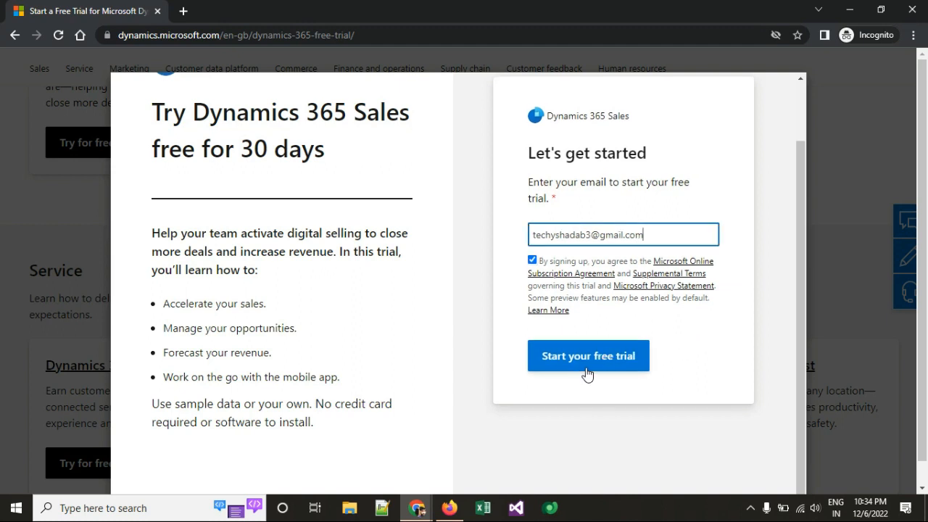
pyautogui.click(588, 355)
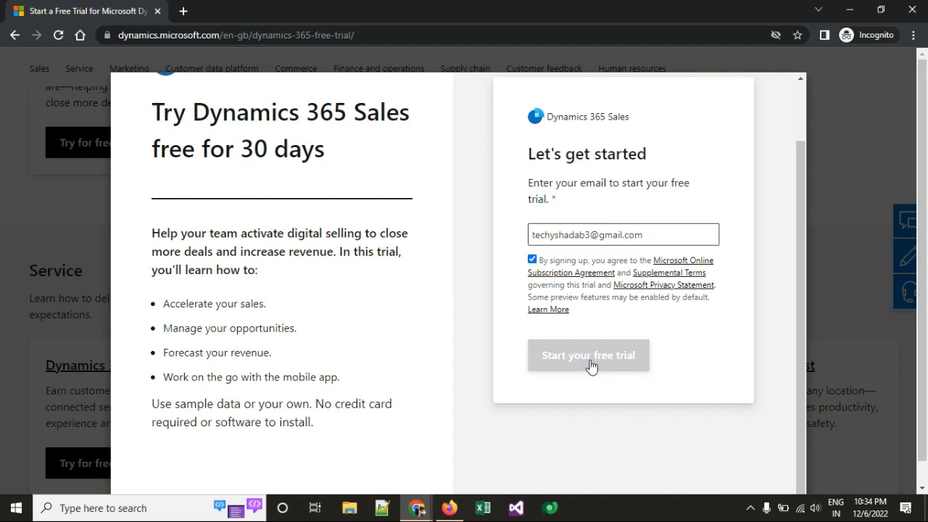
pyautogui.click(588, 355)
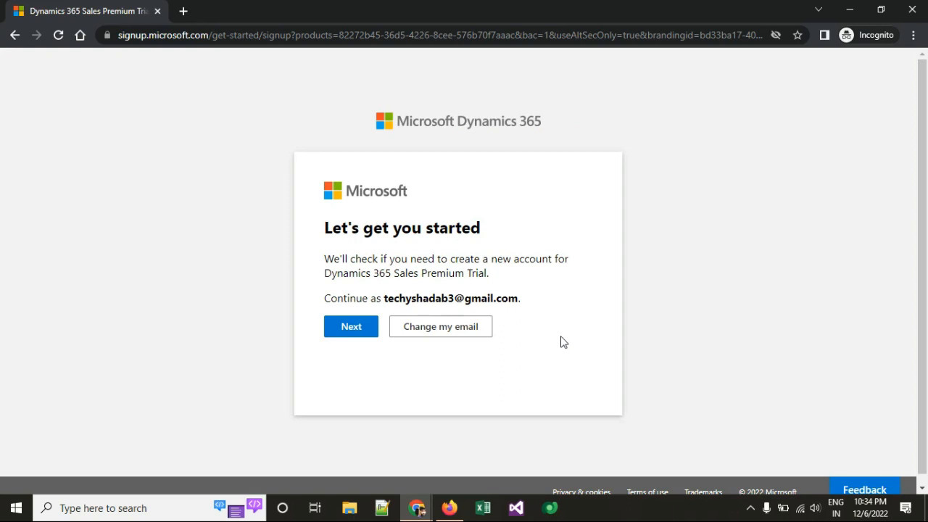
pyautogui.moveTo(505, 277)
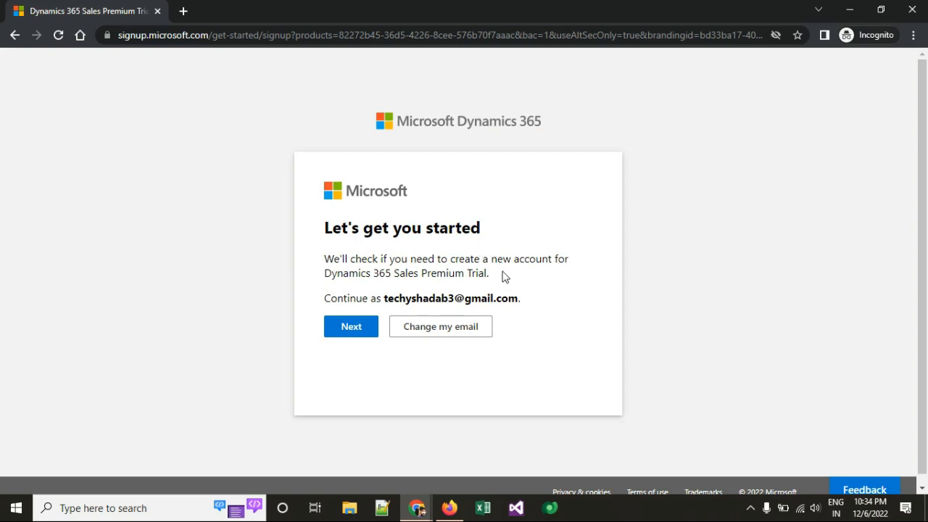
pyautogui.moveTo(528, 303)
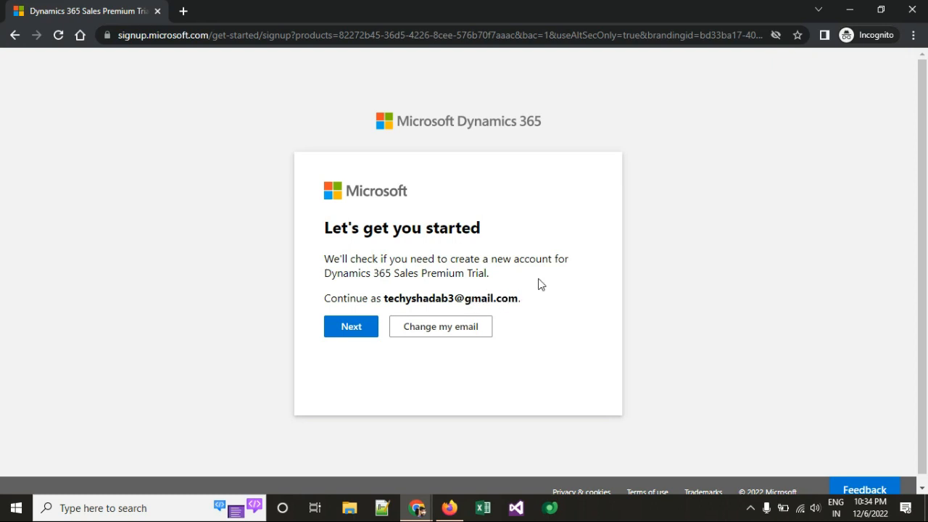
pyautogui.moveTo(498, 276)
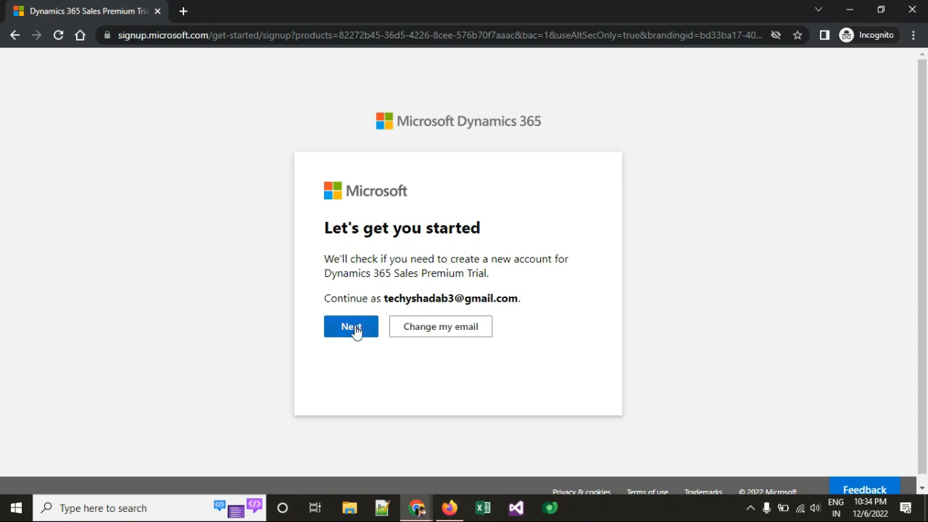
# Continue with the email and create a new Microsoft account with a password.
pyautogui.click(351, 326)
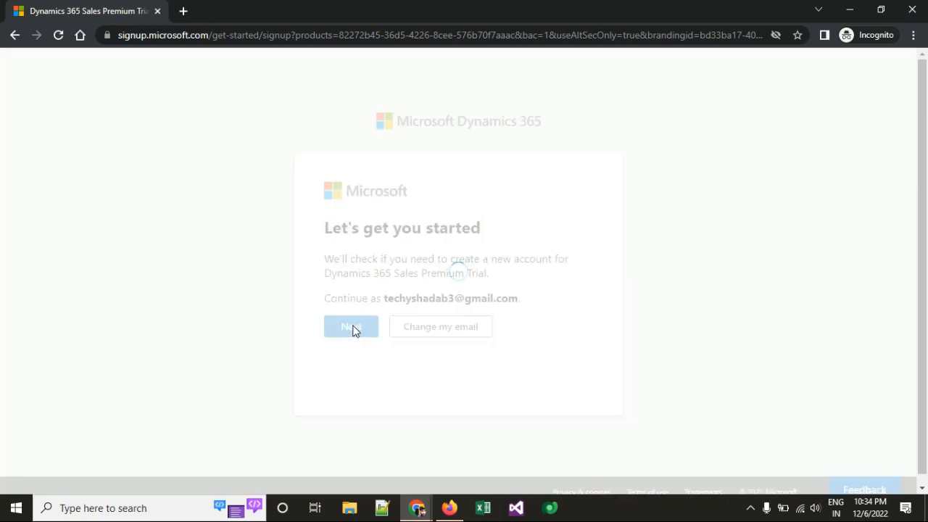
pyautogui.click(350, 327)
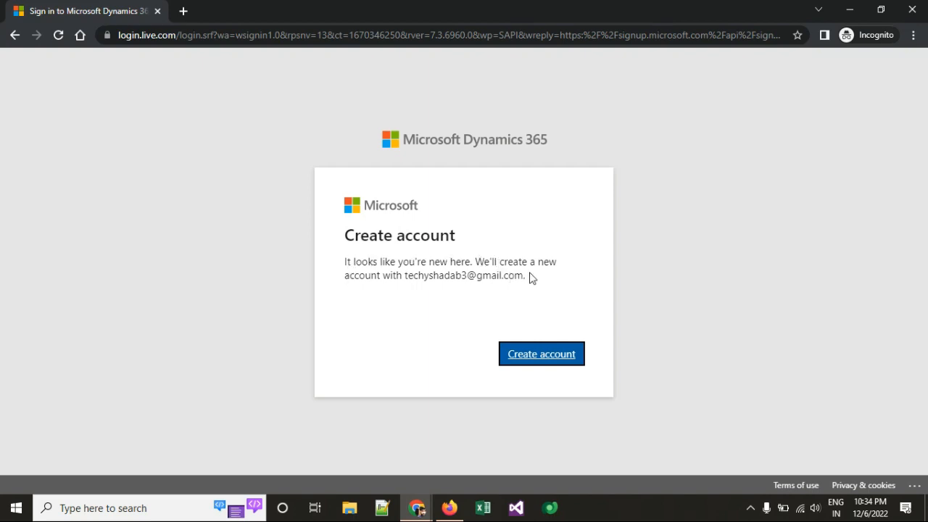
pyautogui.moveTo(549, 282)
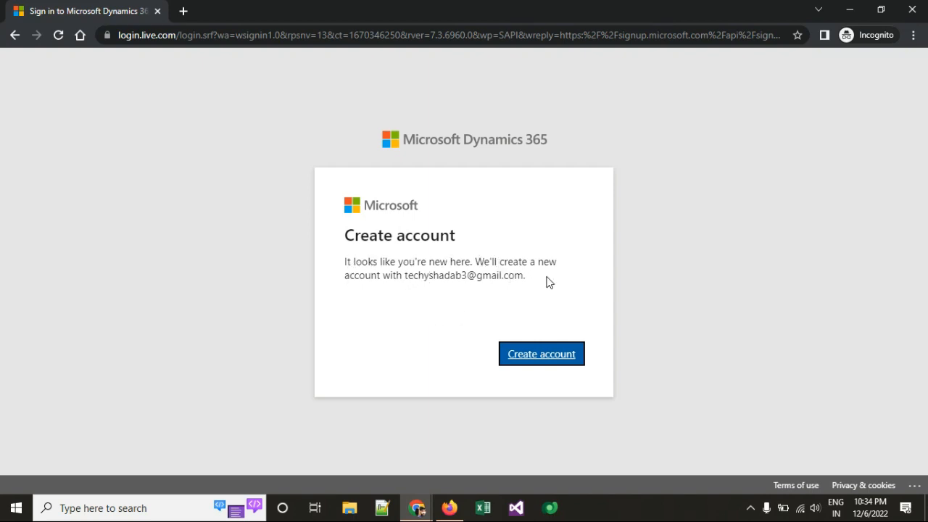
pyautogui.moveTo(542, 372)
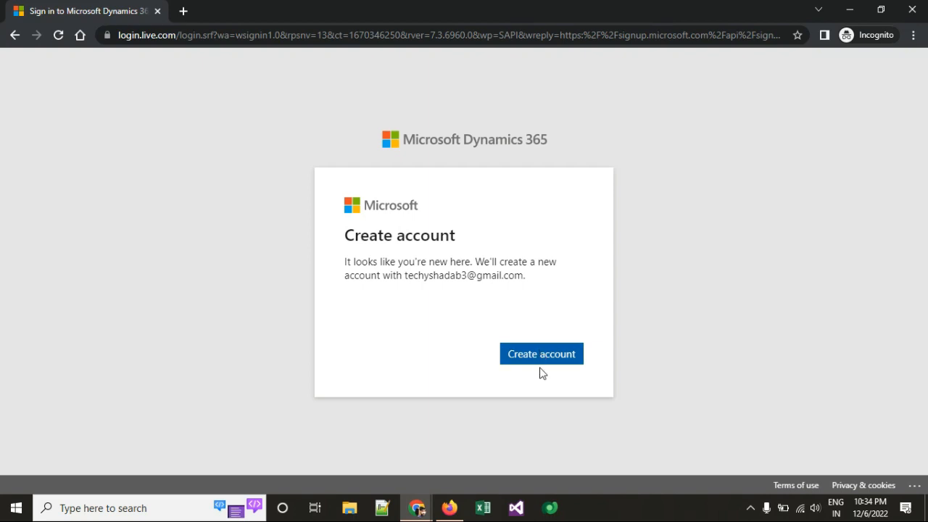
pyautogui.click(541, 353)
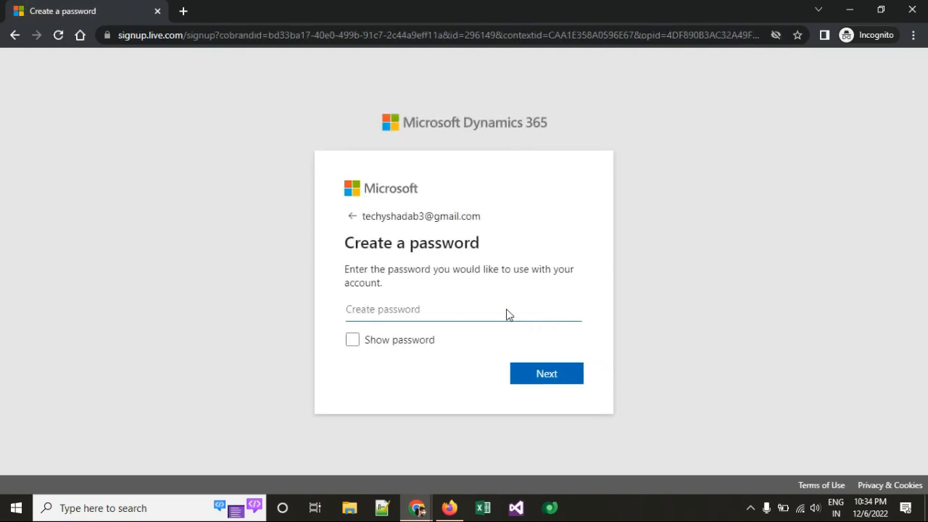
pyautogui.write('••')
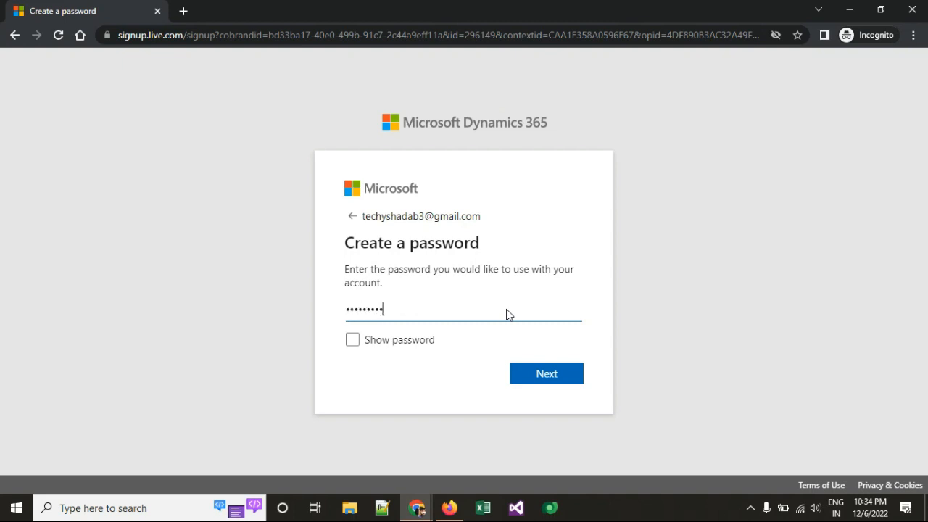
pyautogui.click(546, 373)
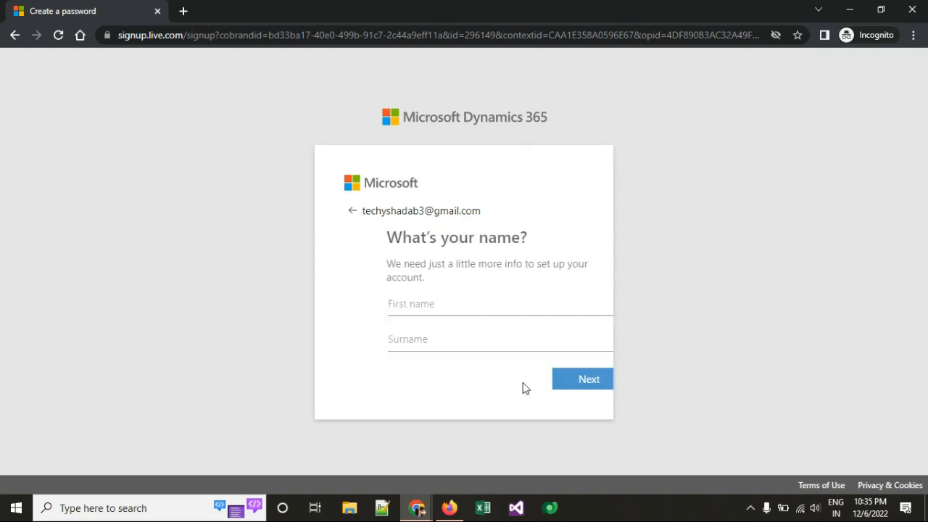
# Begin entering the first name and surname (TEC…, SHADA…).
pyautogui.click(464, 304)
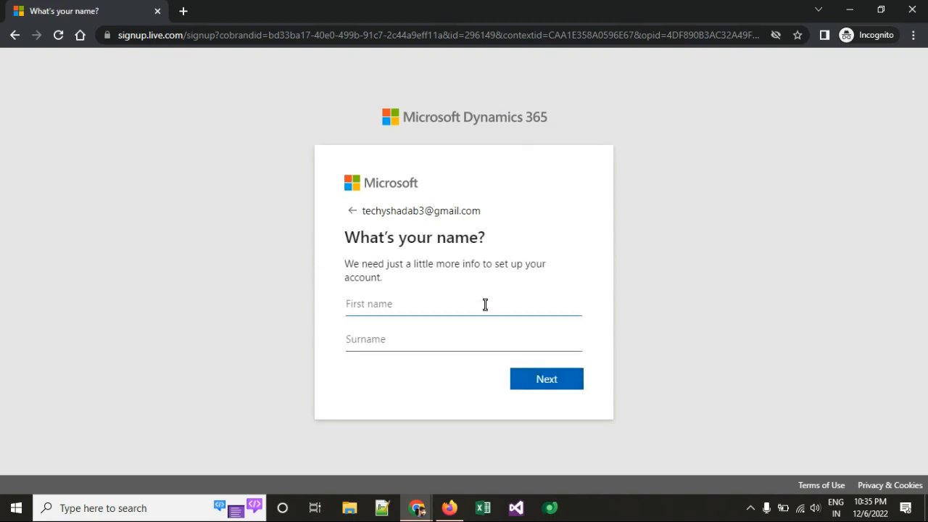
pyautogui.write('TEC')
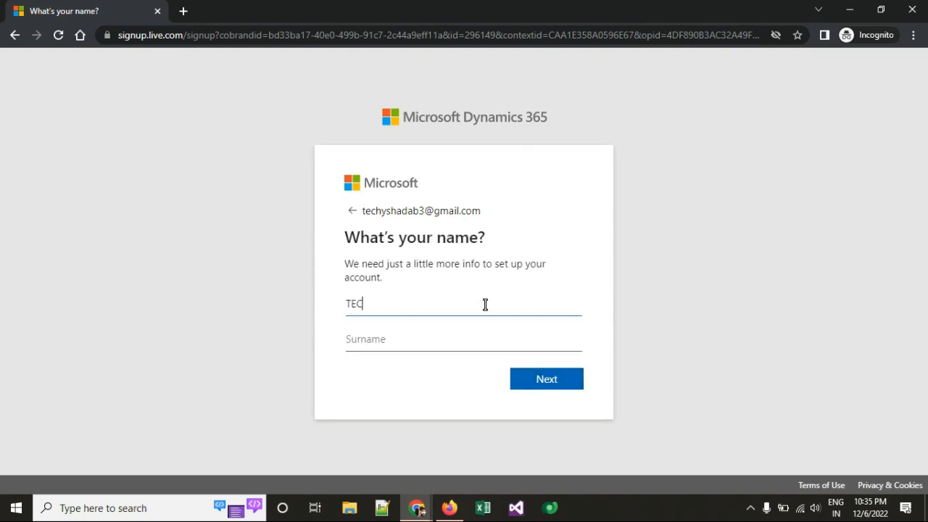
pyautogui.write('SHADA')
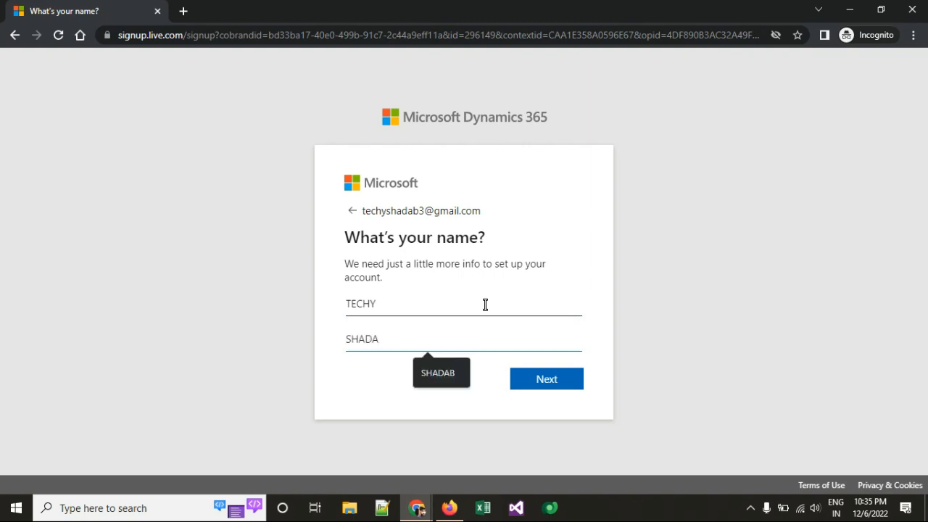
# Submit the name, choose country and birth day, enter the birth year, and continue.
pyautogui.click(546, 378)
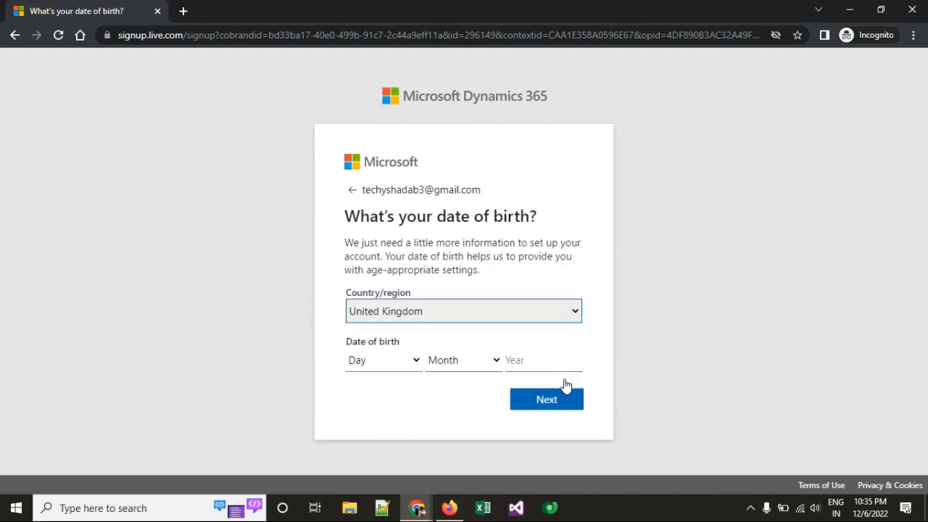
pyautogui.click(463, 310)
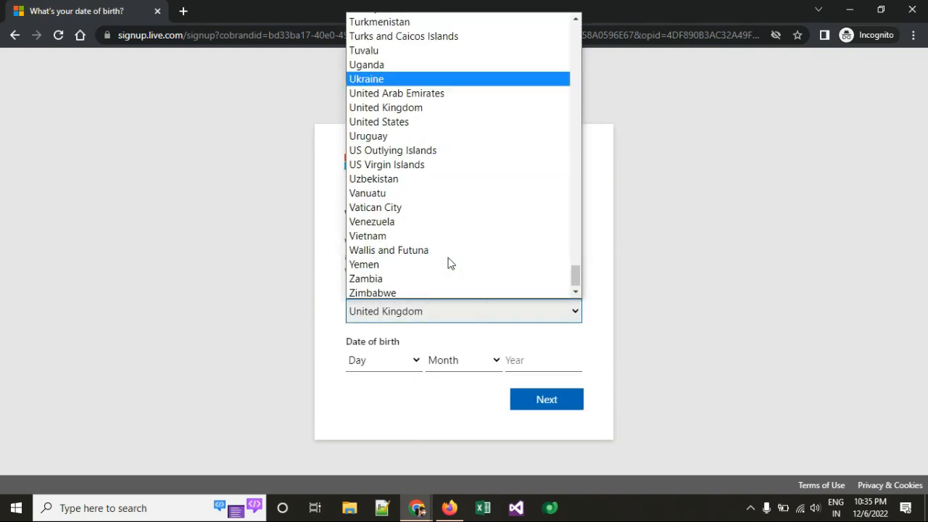
pyautogui.moveTo(464, 234)
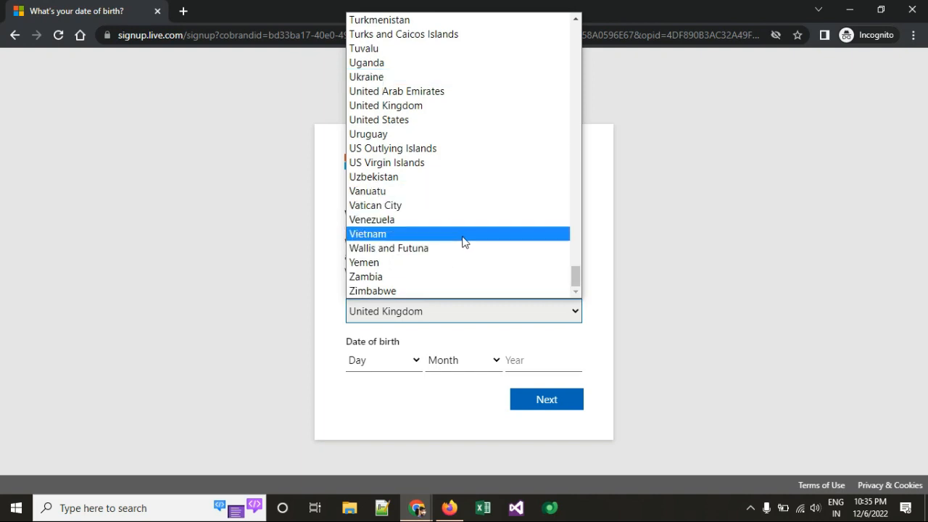
pyautogui.moveTo(438, 162)
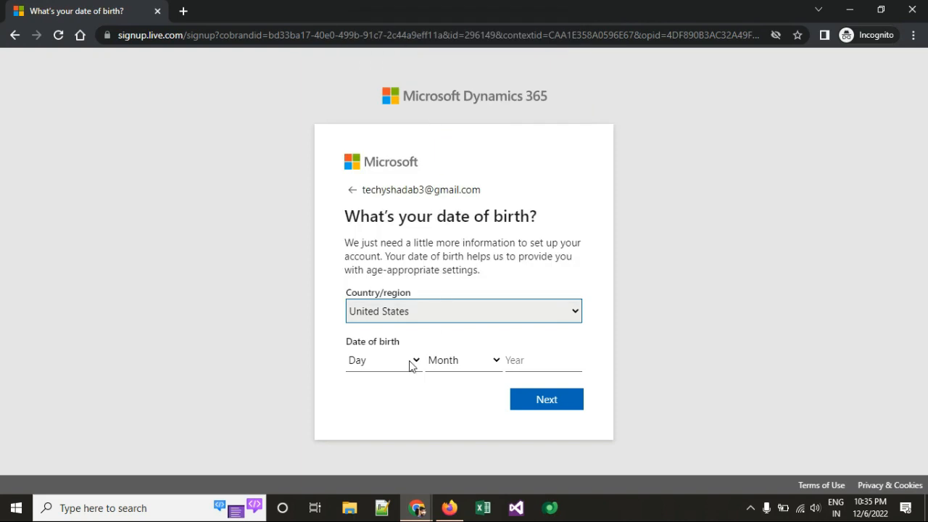
pyautogui.click(383, 360)
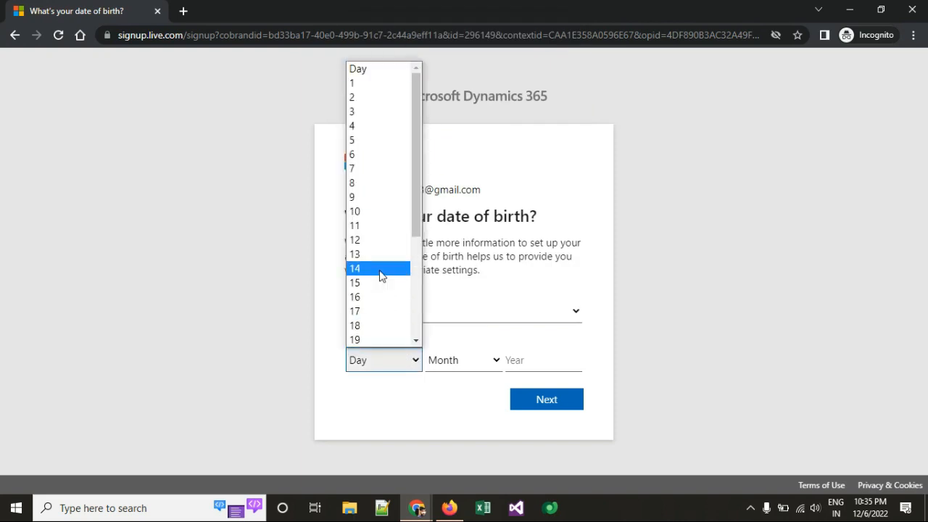
pyautogui.click(354, 268)
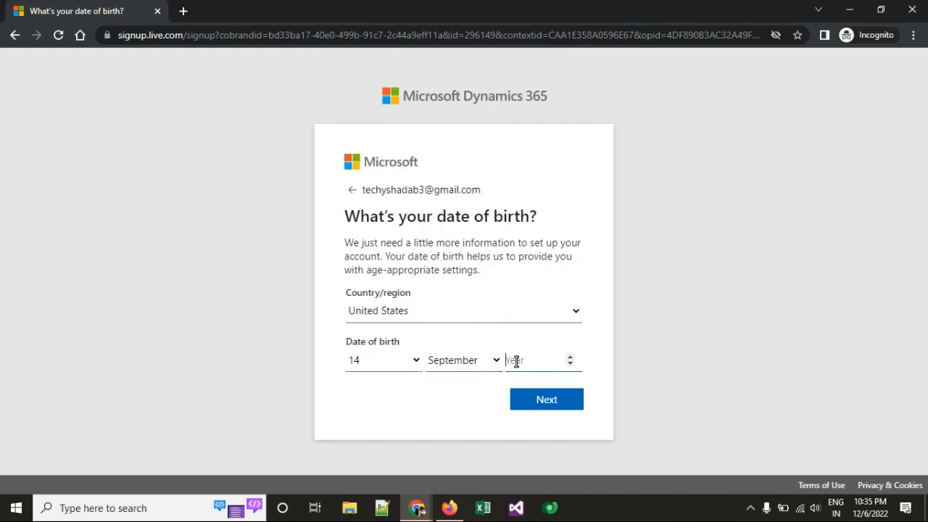
pyautogui.write('199')
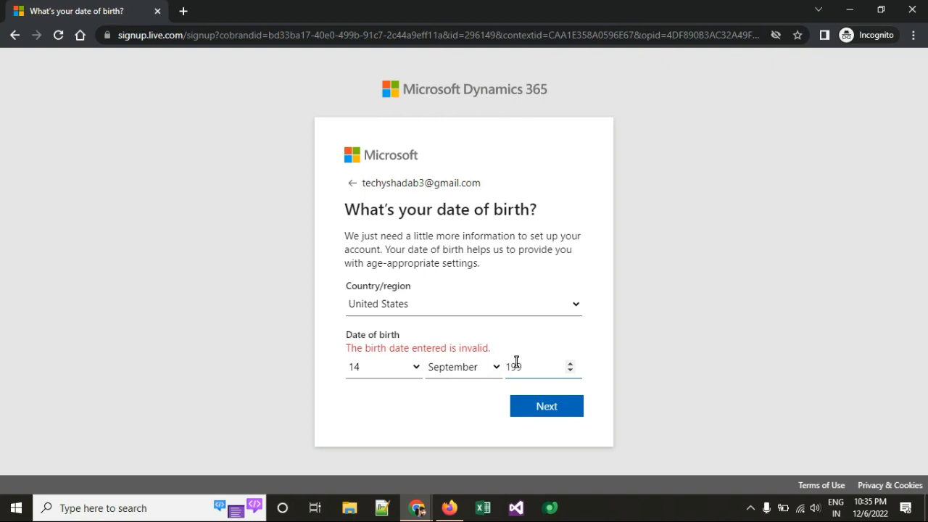
pyautogui.click(546, 406)
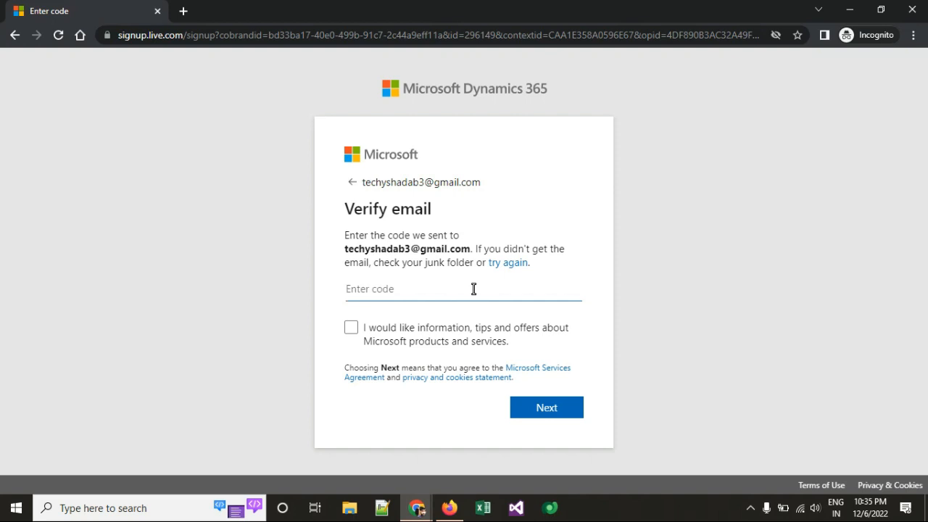
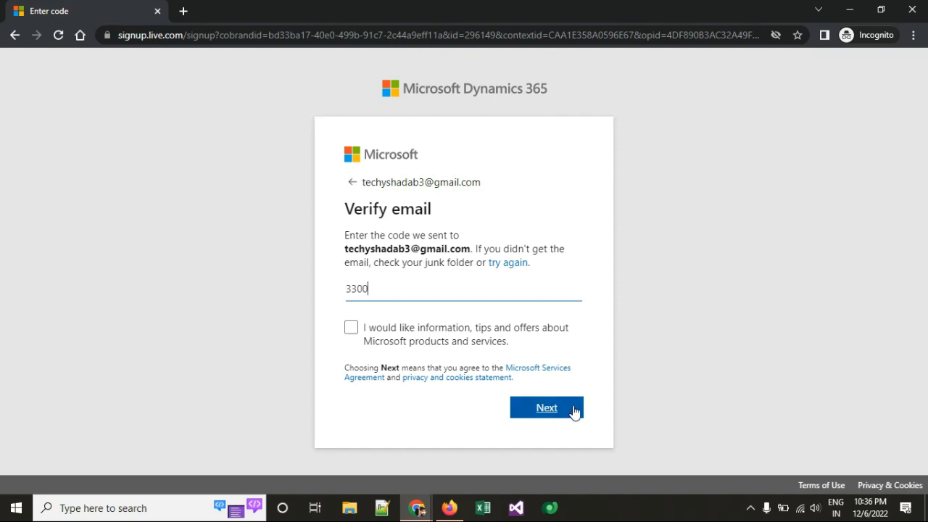
pyautogui.click(546, 407)
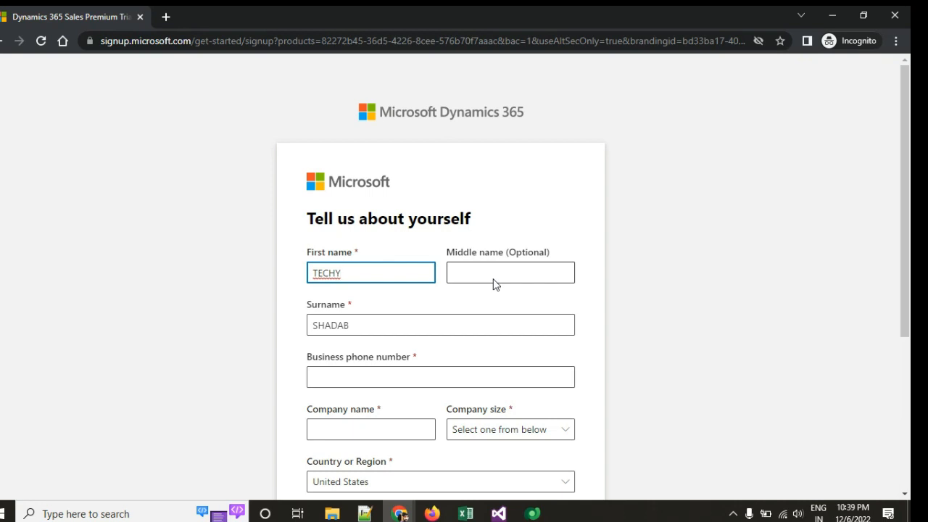
# Select the name fields on the 'Tell us about yourself' form.
pyautogui.click(370, 272)
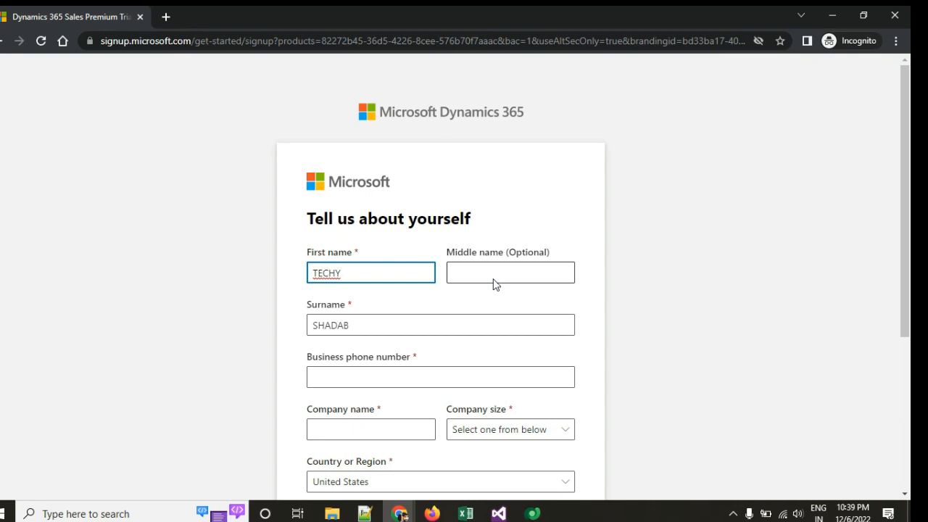
pyautogui.moveTo(486, 245)
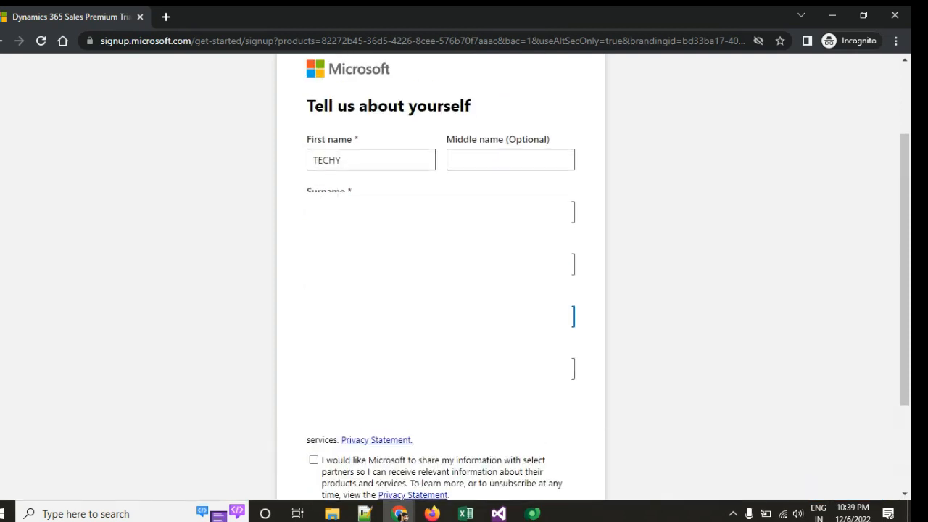
# Scroll down through the remaining fields of the trial sign-up form.
pyautogui.scroll(-3)
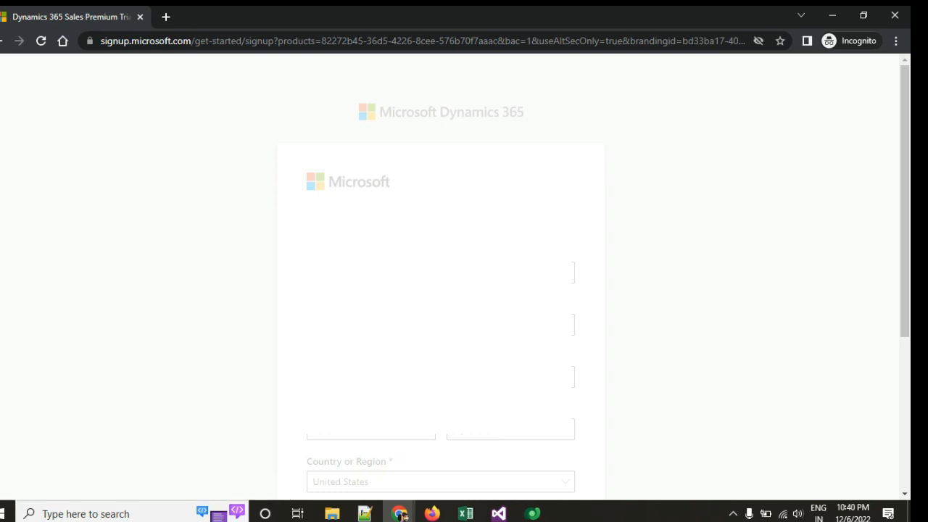
pyautogui.scroll(-3)
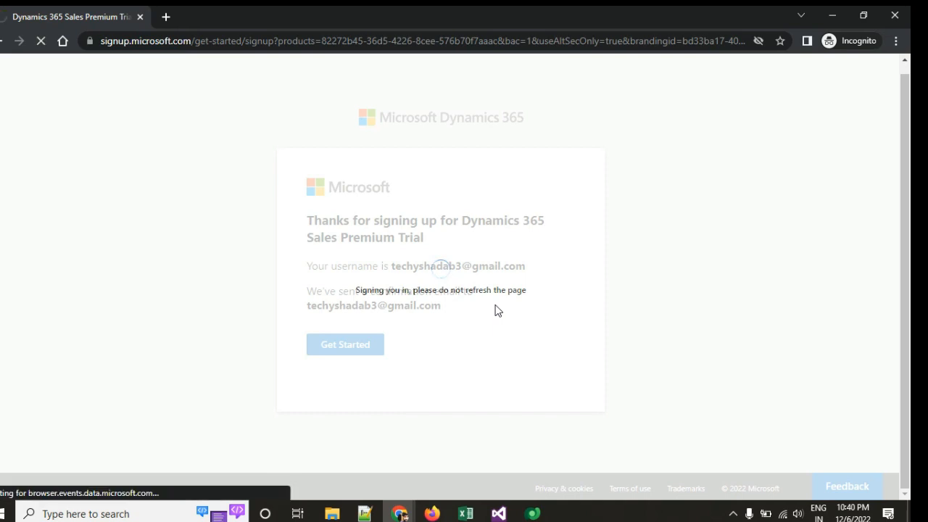
# Choose Get Started on the 'Thanks for signing up' page.
pyautogui.click(345, 343)
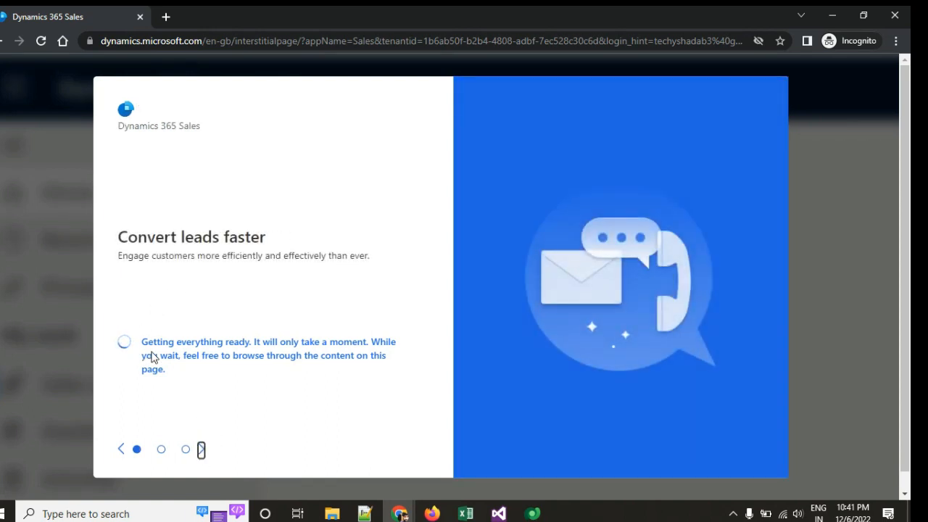
# Launch the trial from the Dynamics 365 Sales setup page.
pyautogui.moveTo(142, 341); pyautogui.dragTo(165, 369)
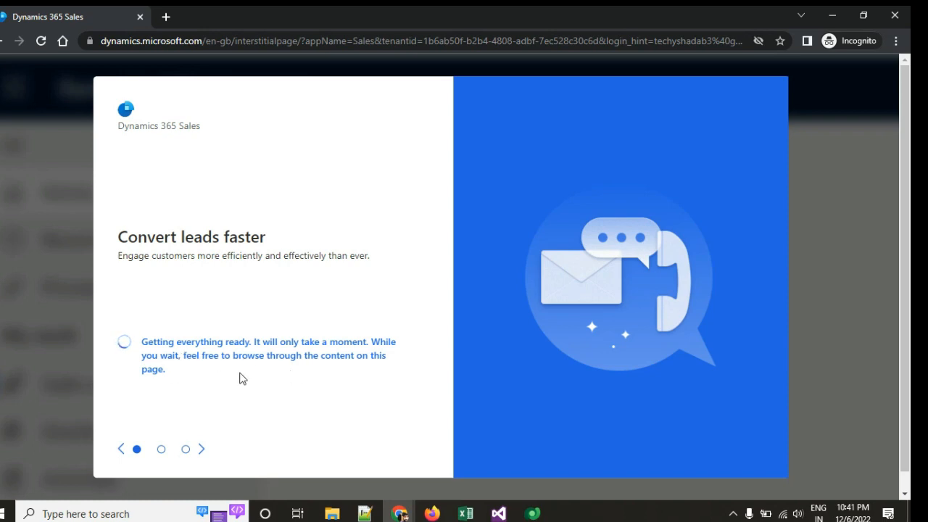
pyautogui.moveTo(289, 379)
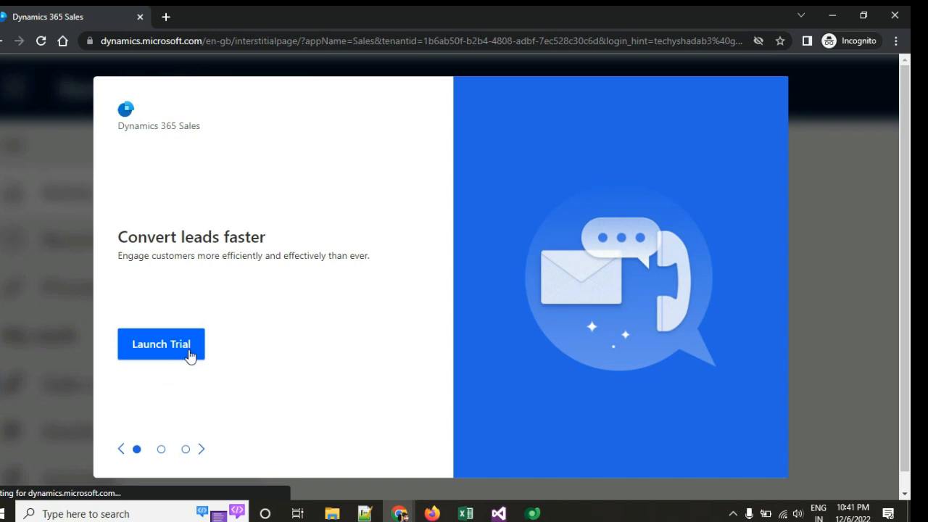
pyautogui.click(160, 344)
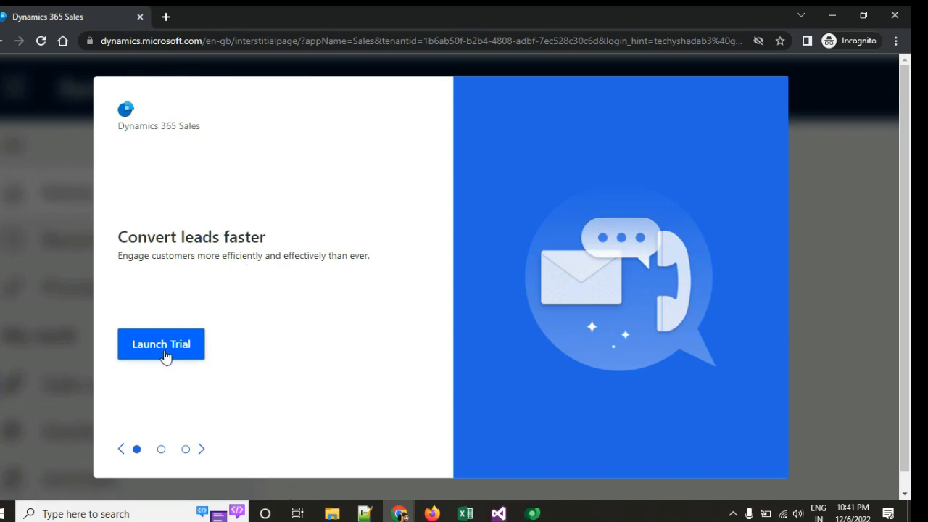
pyautogui.click(160, 344)
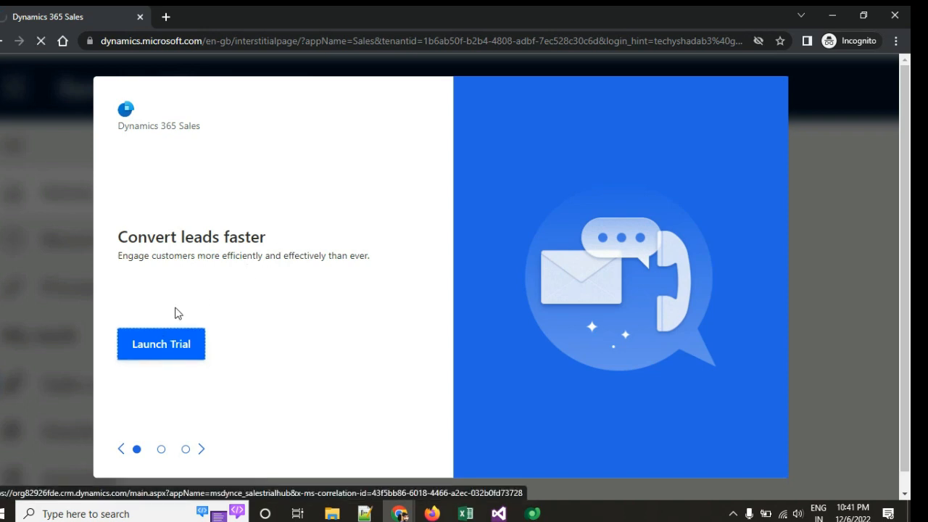
pyautogui.click(160, 344)
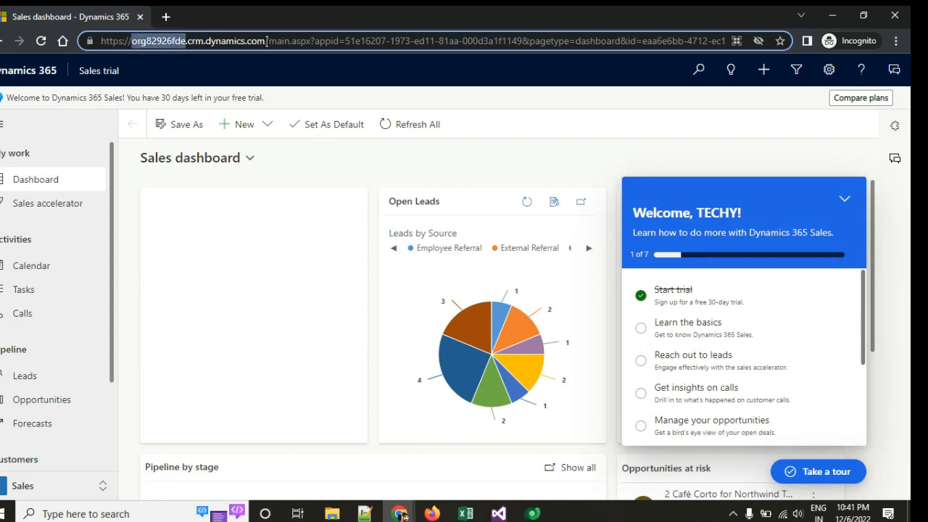
# Sign back in to the trial so the Sales dashboard reloads with work items and recent calls.
pyautogui.click(181, 41)
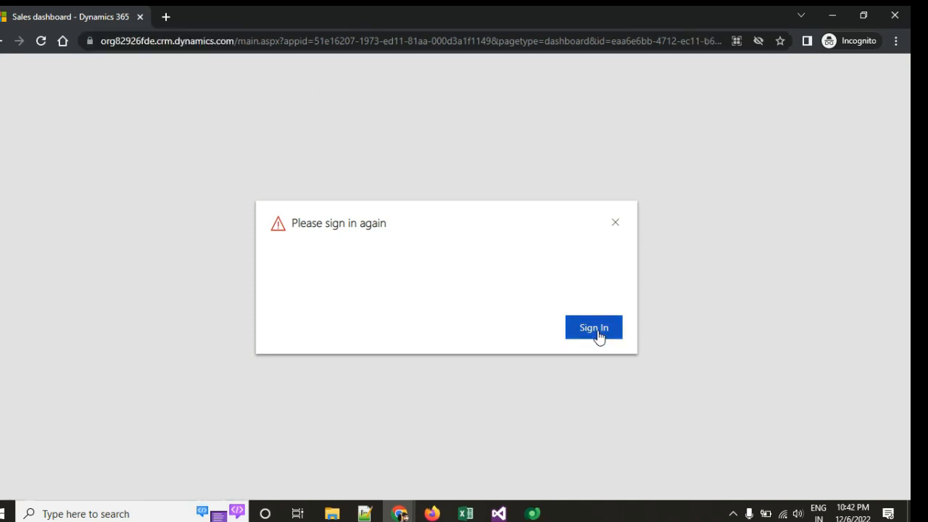
pyautogui.click(593, 327)
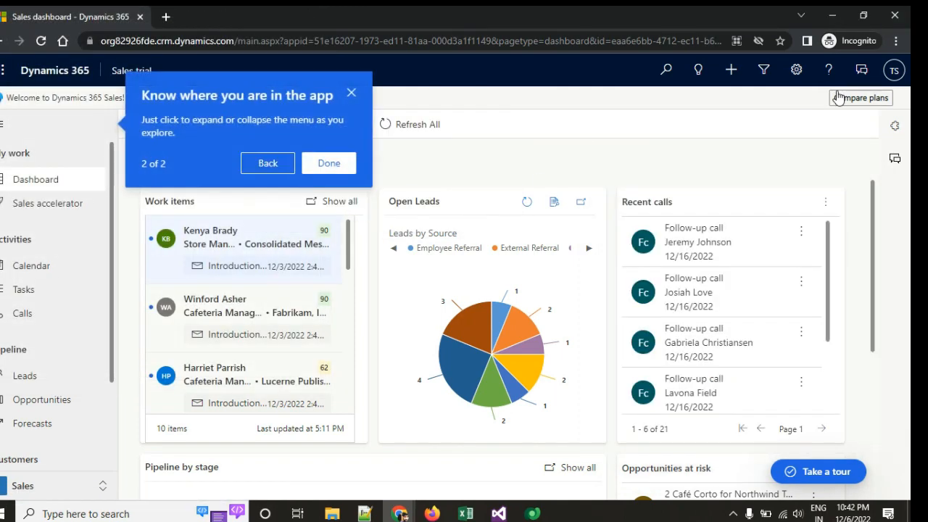
# Dismiss the 'Know where you are in the app' tip and scroll the navigation to Contacts and Accounts.
pyautogui.click(329, 162)
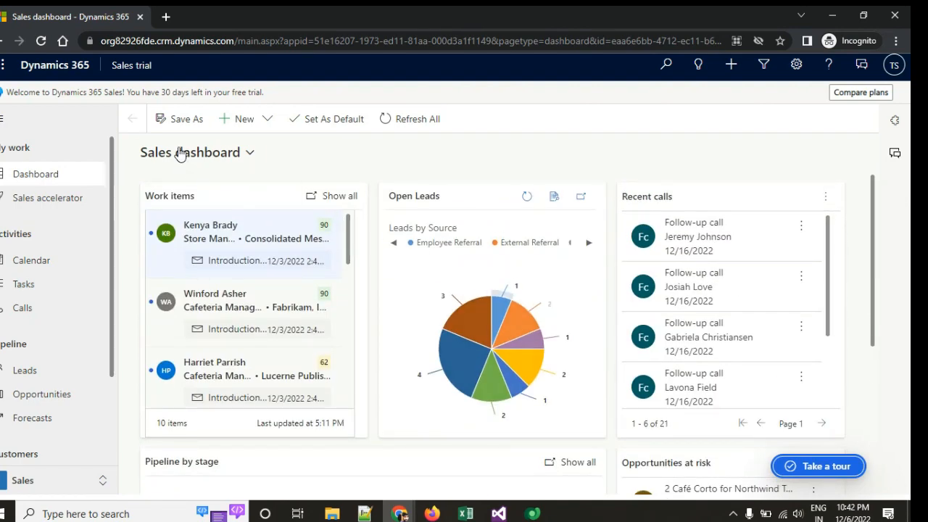
pyautogui.moveTo(13, 100)
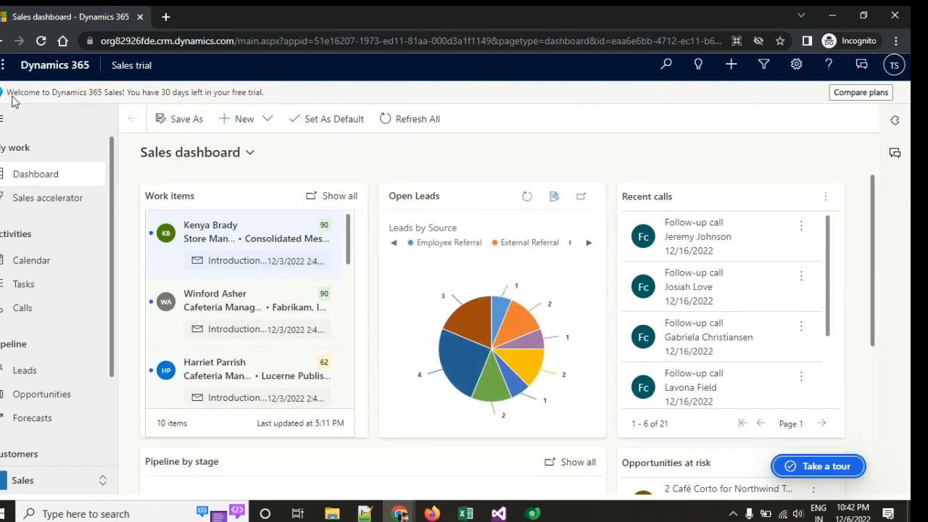
pyautogui.moveTo(102, 101)
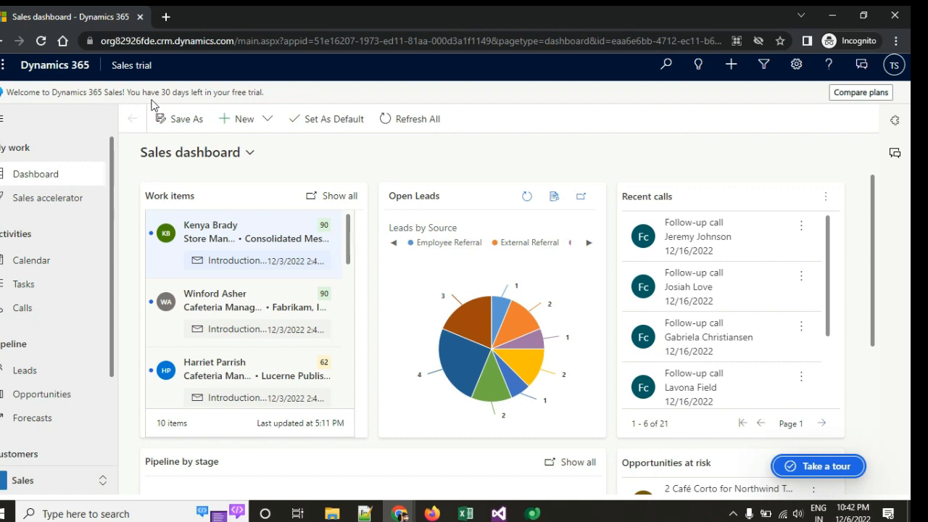
pyautogui.moveTo(290, 95)
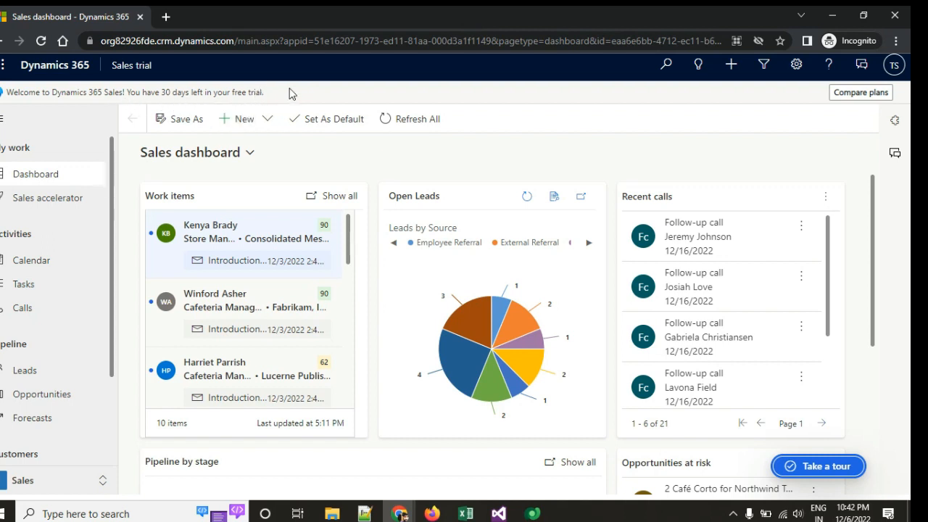
pyautogui.moveTo(417, 161)
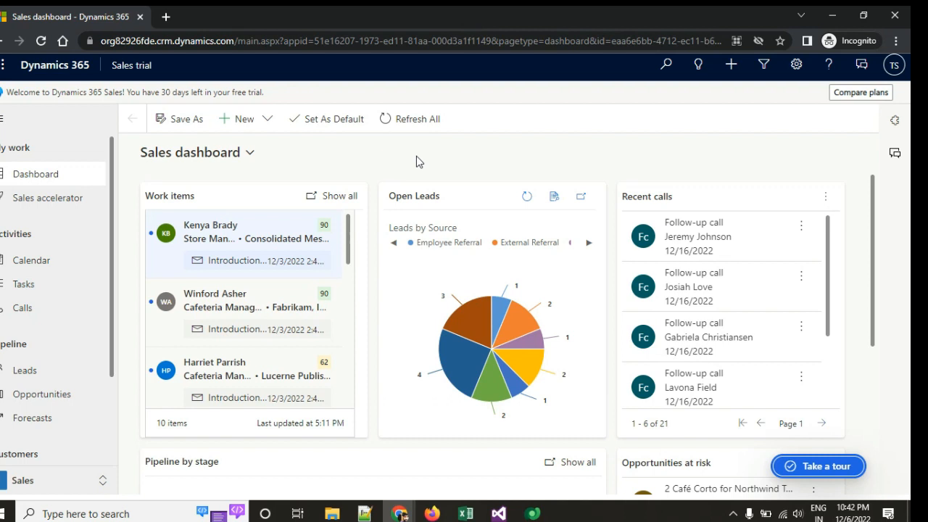
pyautogui.moveTo(423, 165)
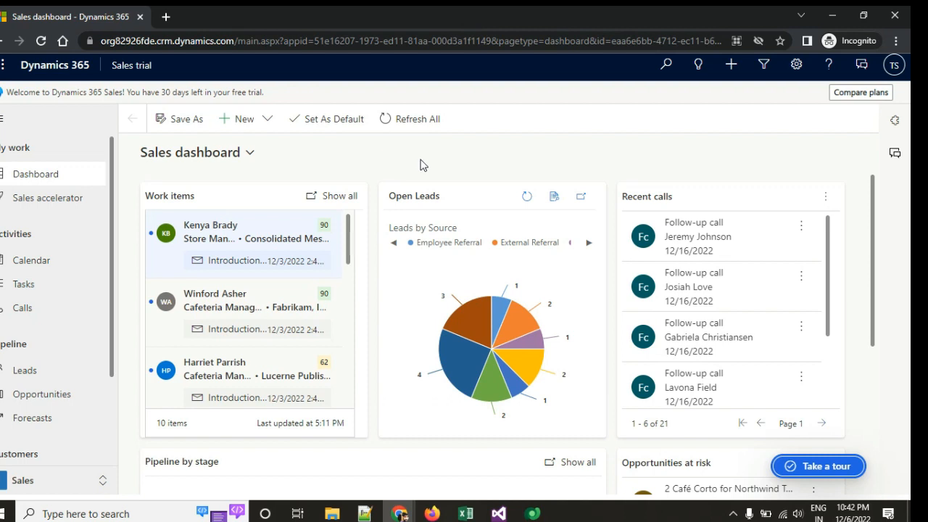
pyautogui.moveTo(165, 108)
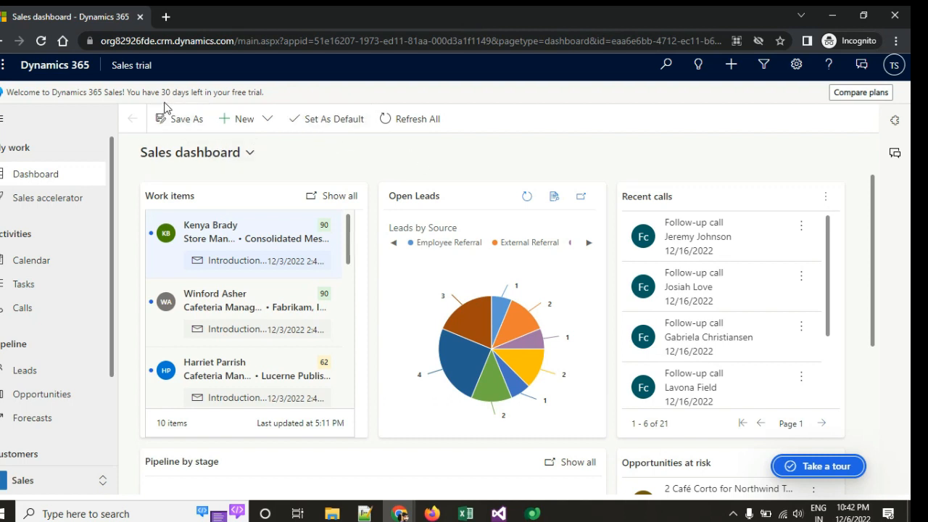
pyautogui.moveTo(69, 258)
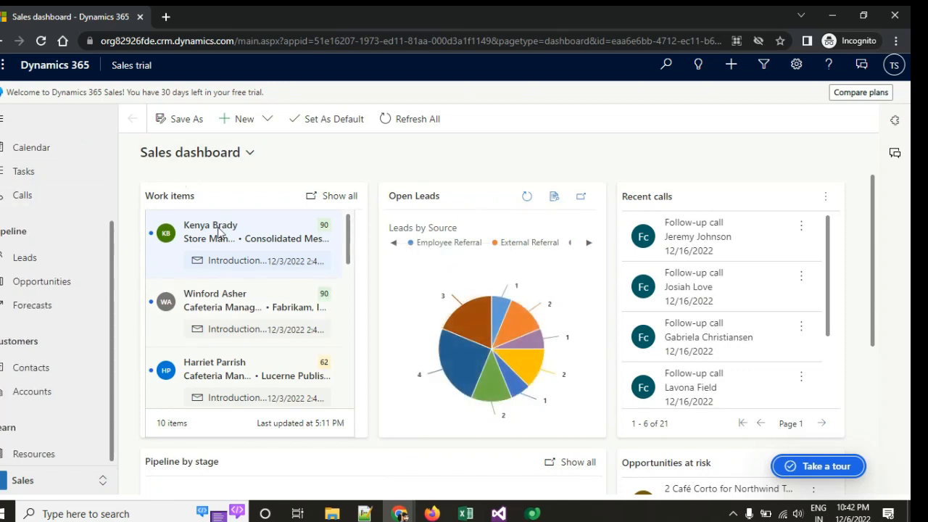
pyautogui.scroll(-3)
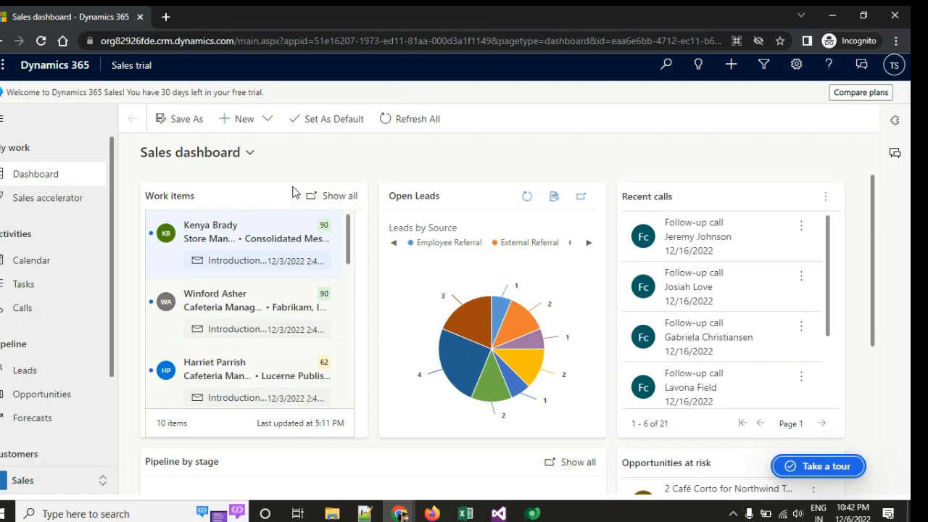
pyautogui.scroll(-3)
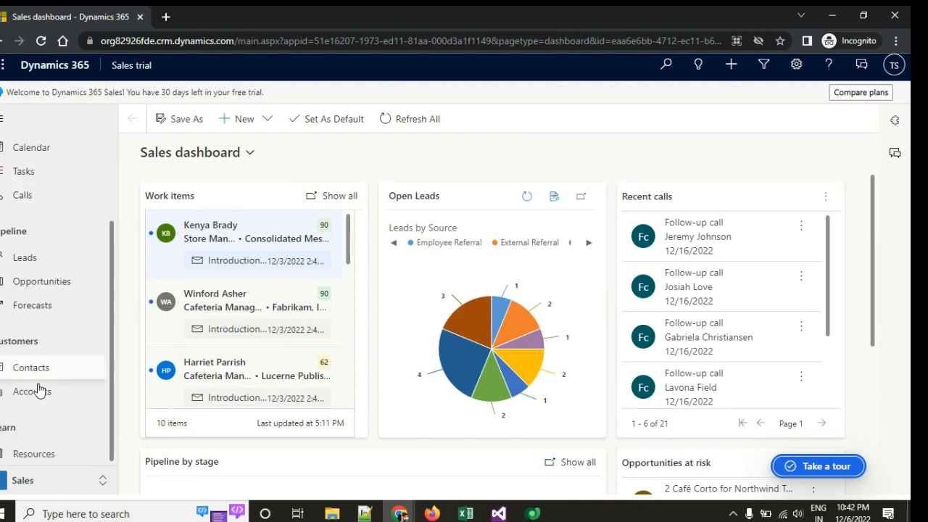
pyautogui.moveTo(132, 267)
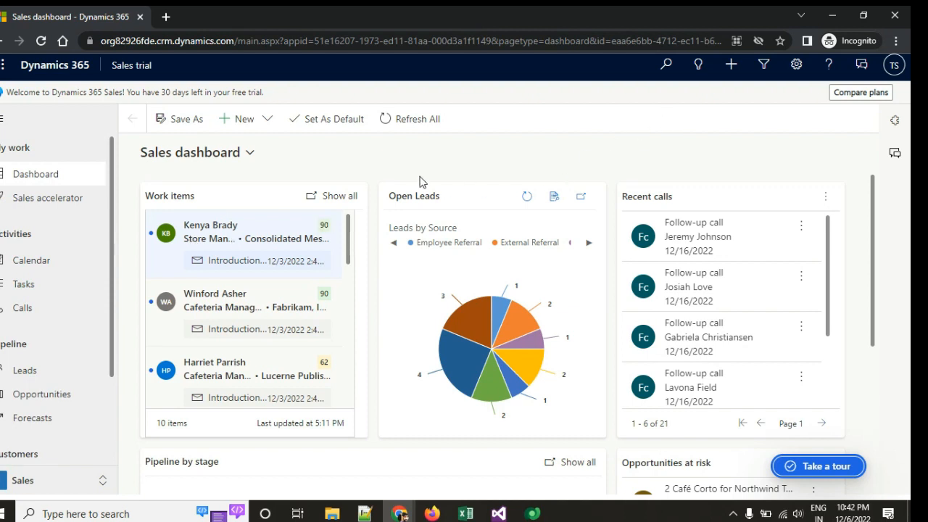
pyautogui.moveTo(382, 168)
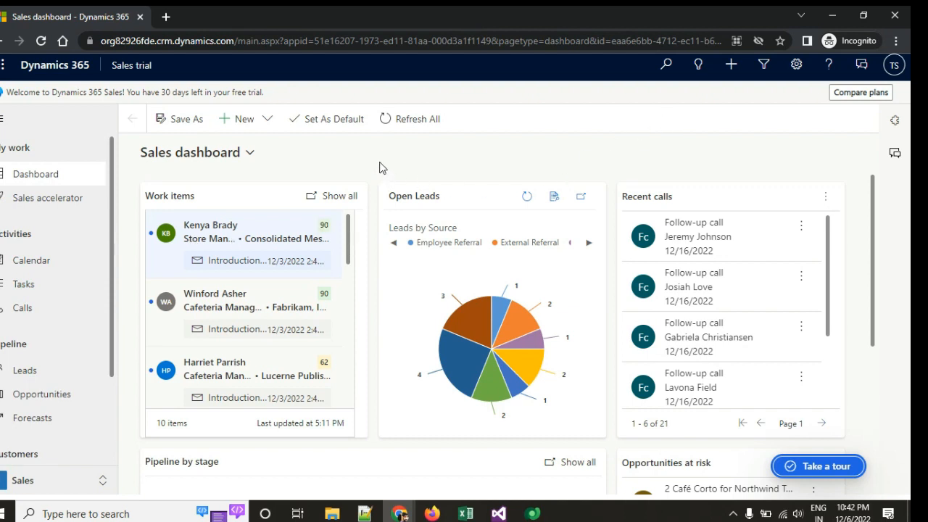